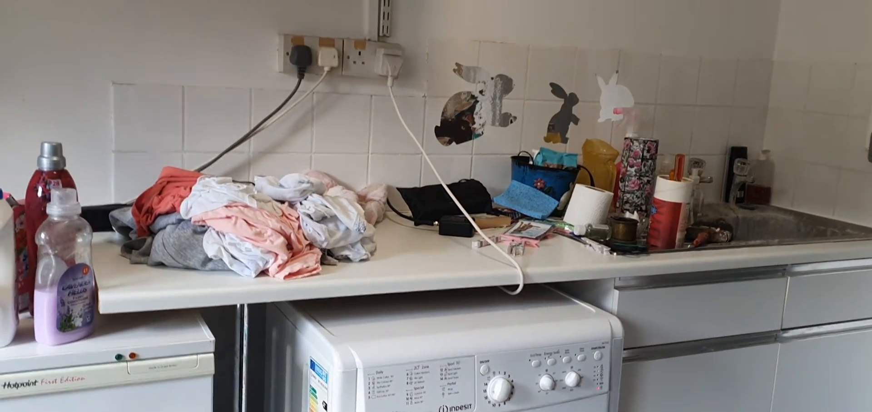
{"action": "scroll", "scroll_direction": "down", "scroll_amount": 3}
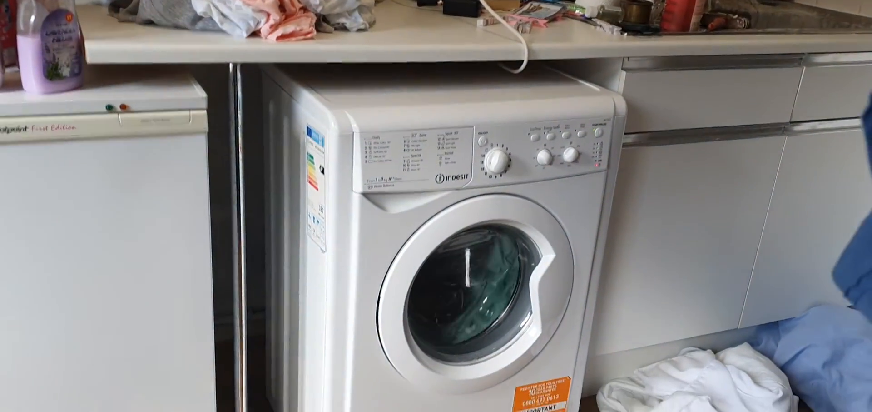